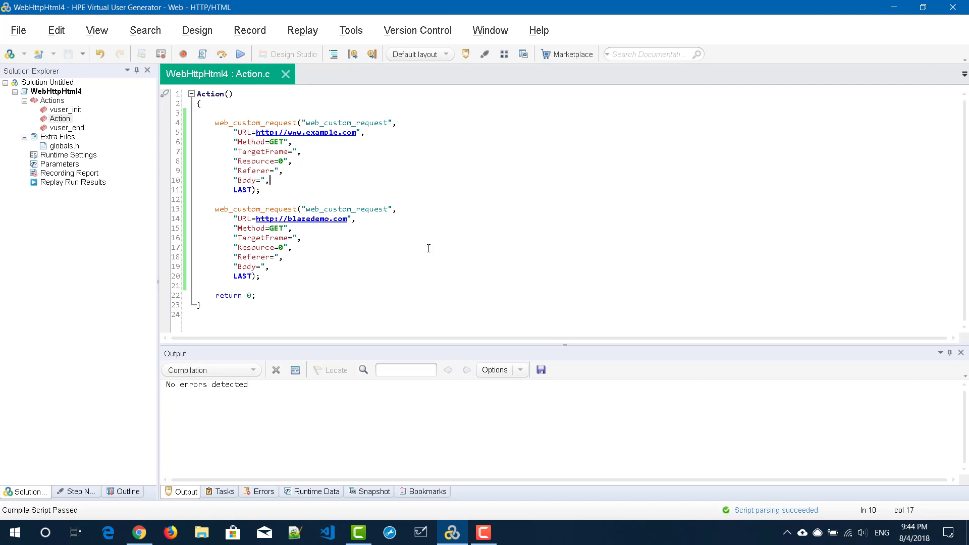
Declare char s = "Hello" on the first line of the Action function.
left_click(302, 29)
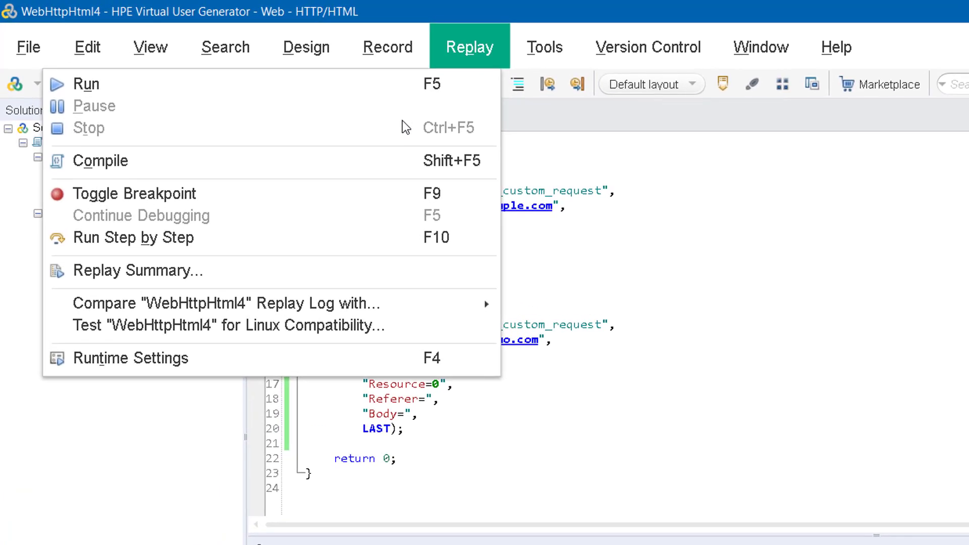
mouse_move(405, 156)
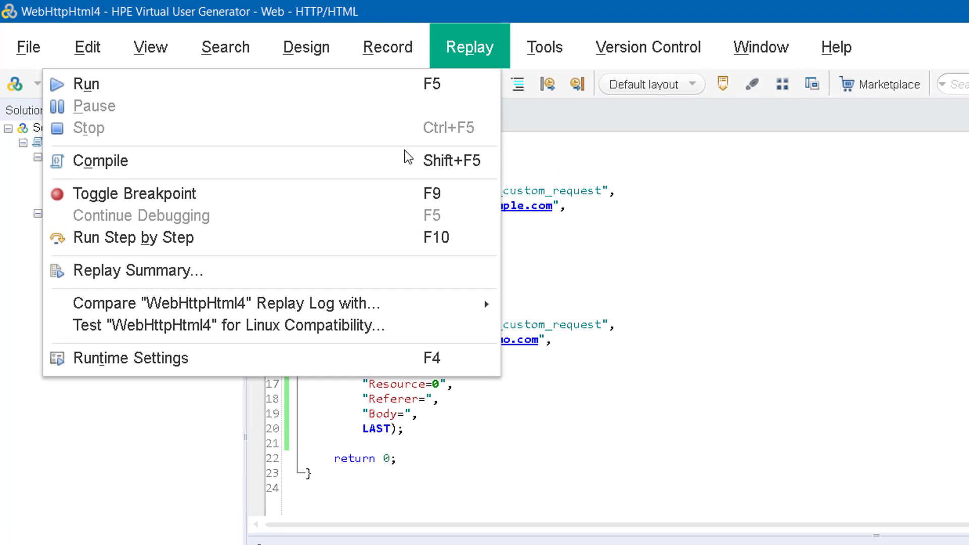
mouse_move(470, 241)
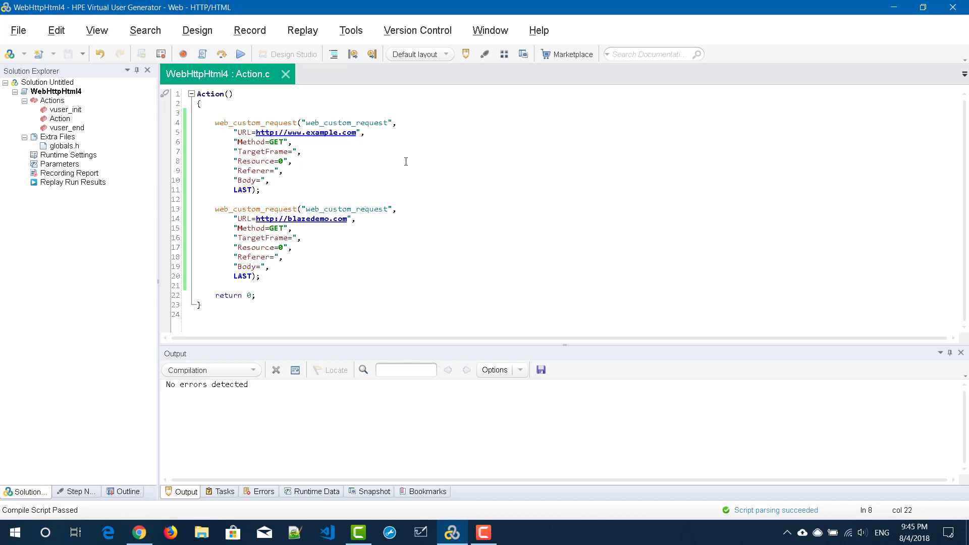
mouse_move(246, 113)
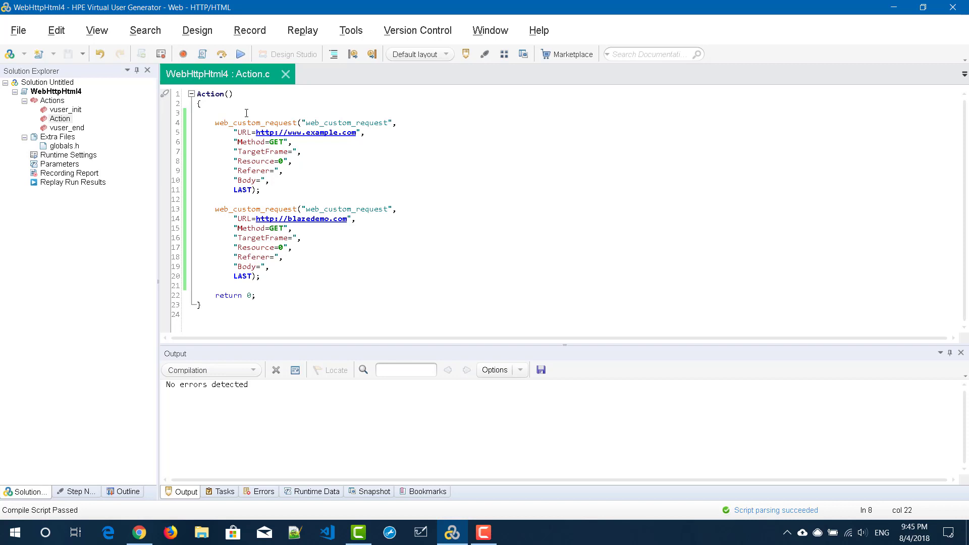
mouse_move(287, 398)
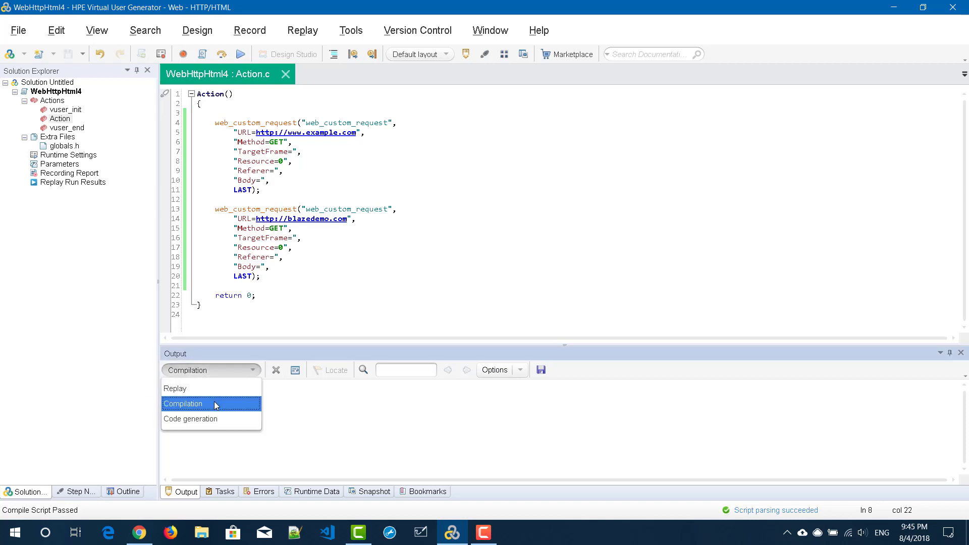
left_click(183, 404)
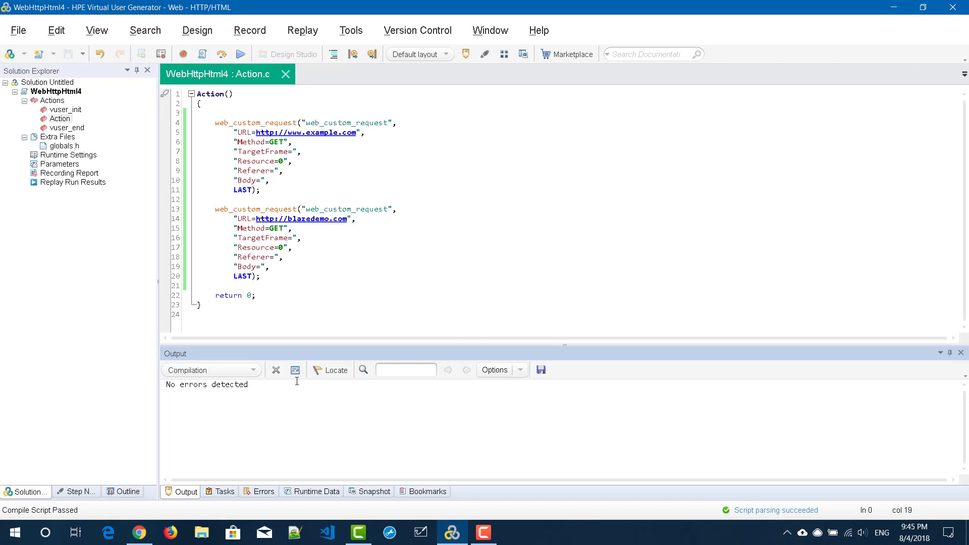
mouse_move(258, 169)
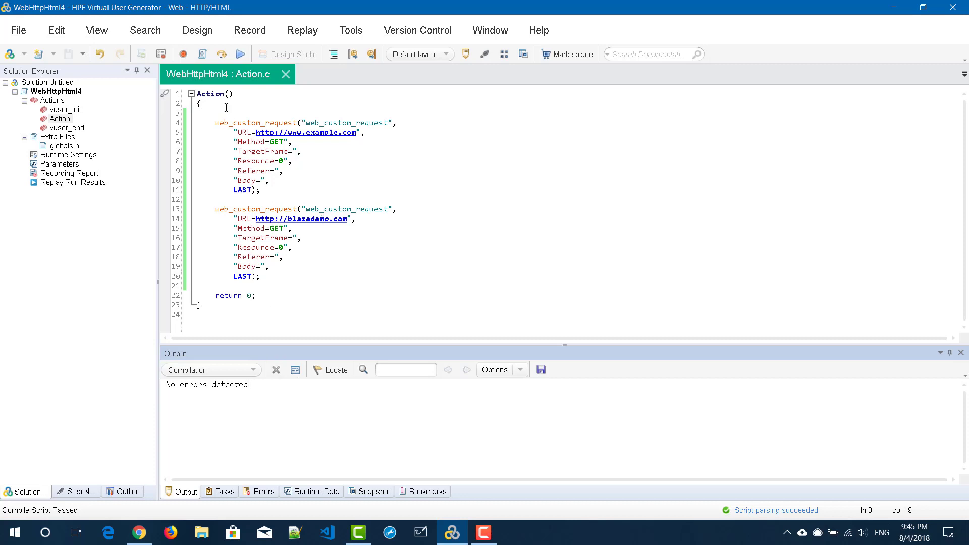
left_click(215, 113)
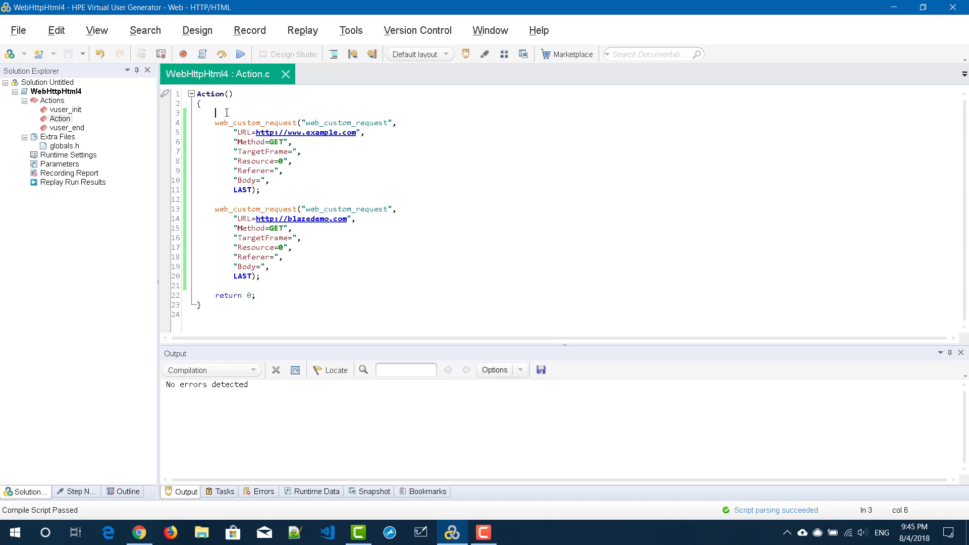
type("cv")
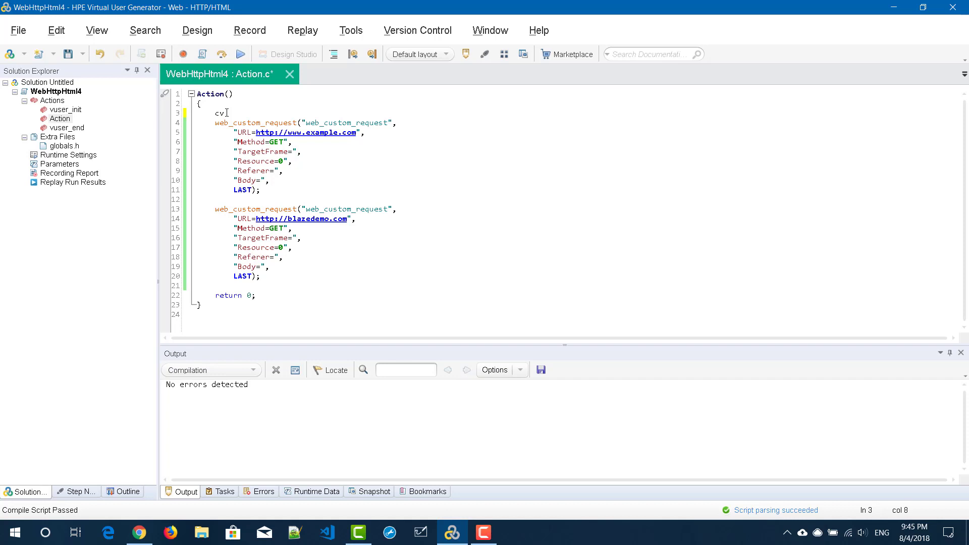
type("har s")
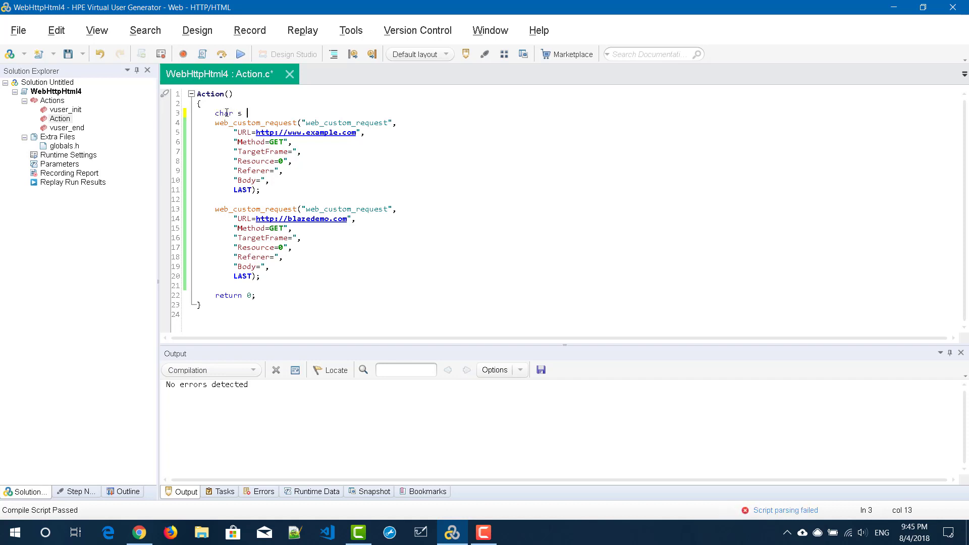
type("= \"Hello\";")
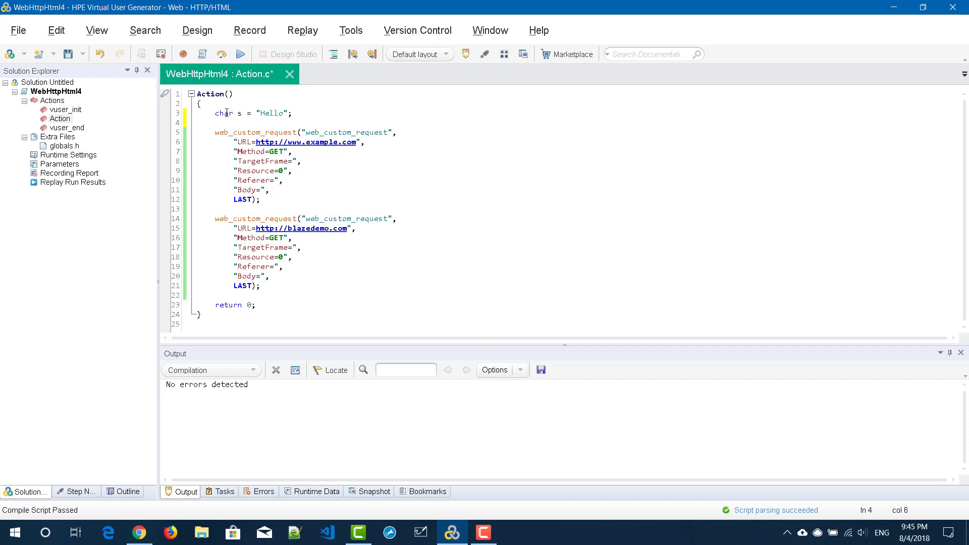
mouse_move(195, 51)
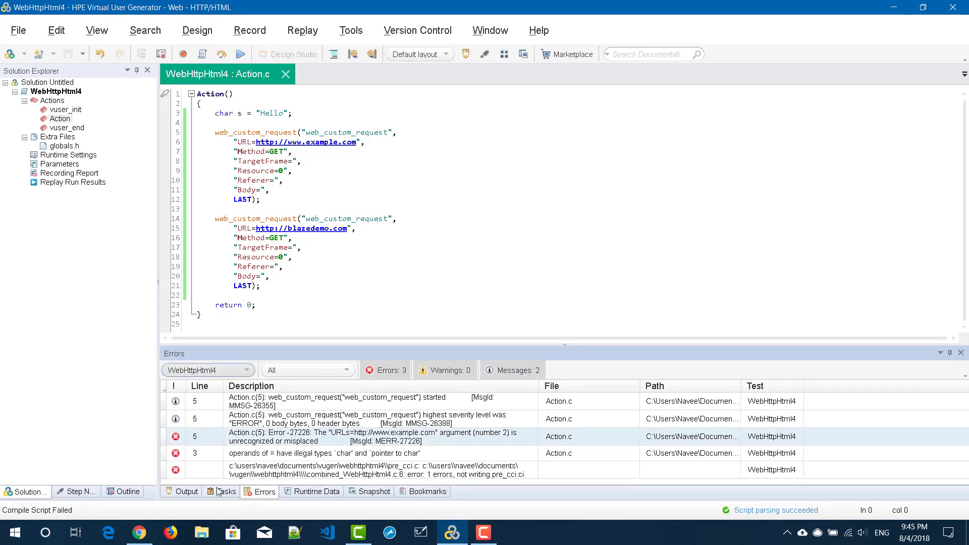
Read the char-to-pointer type error in Output and delete the faulty char s declaration.
left_click(186, 491)
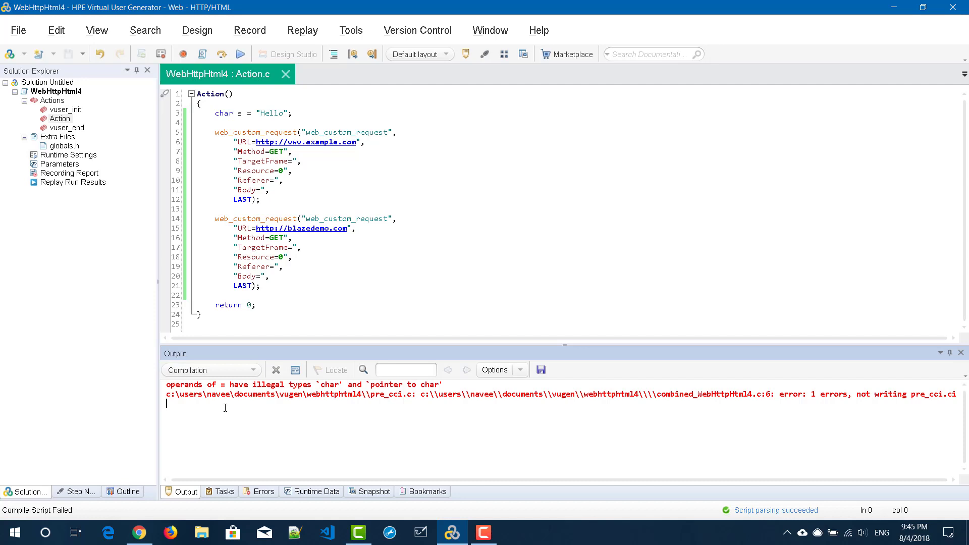
mouse_move(297, 182)
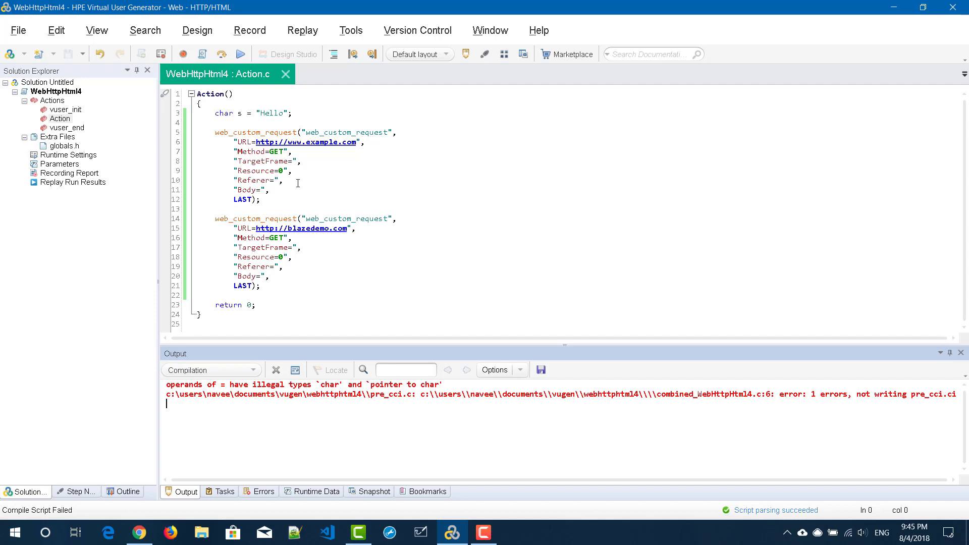
left_click(249, 113)
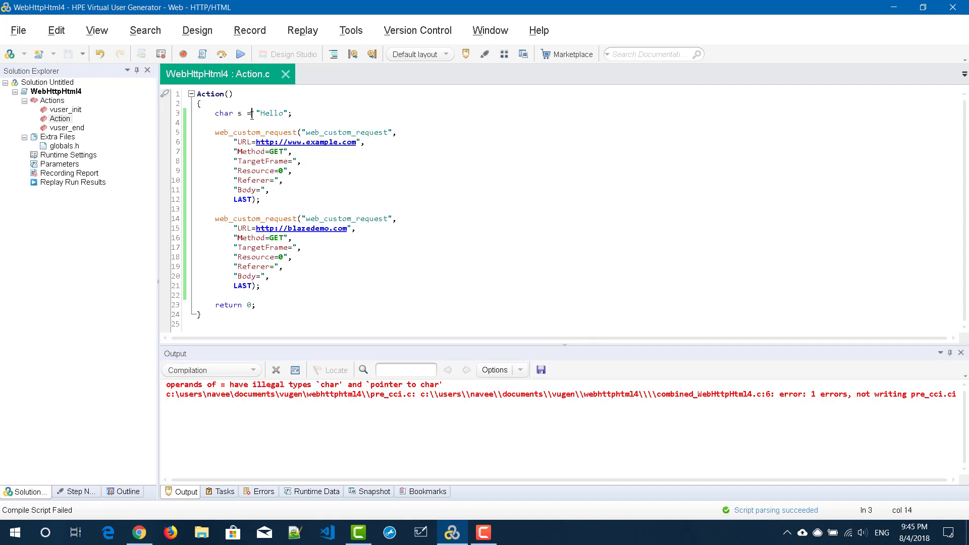
key("Delete")
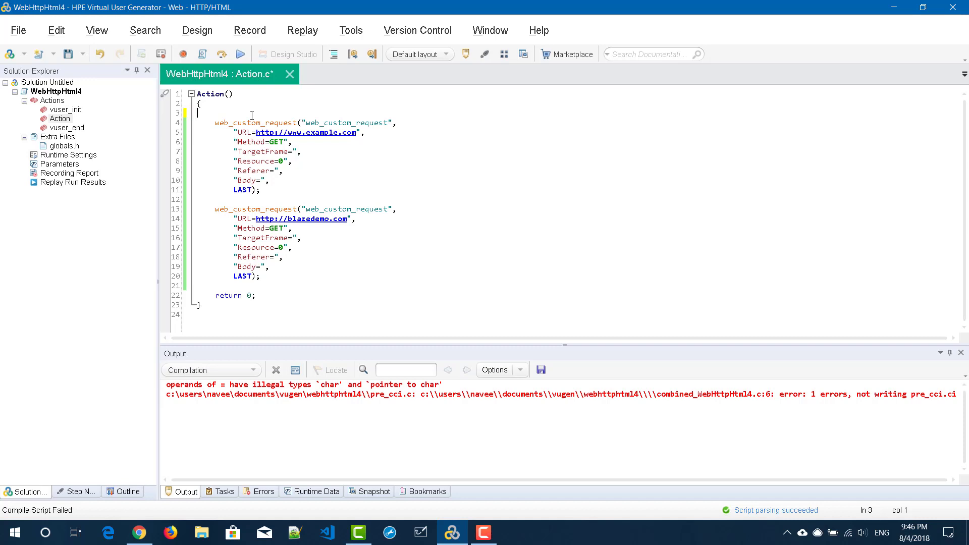
mouse_move(288, 327)
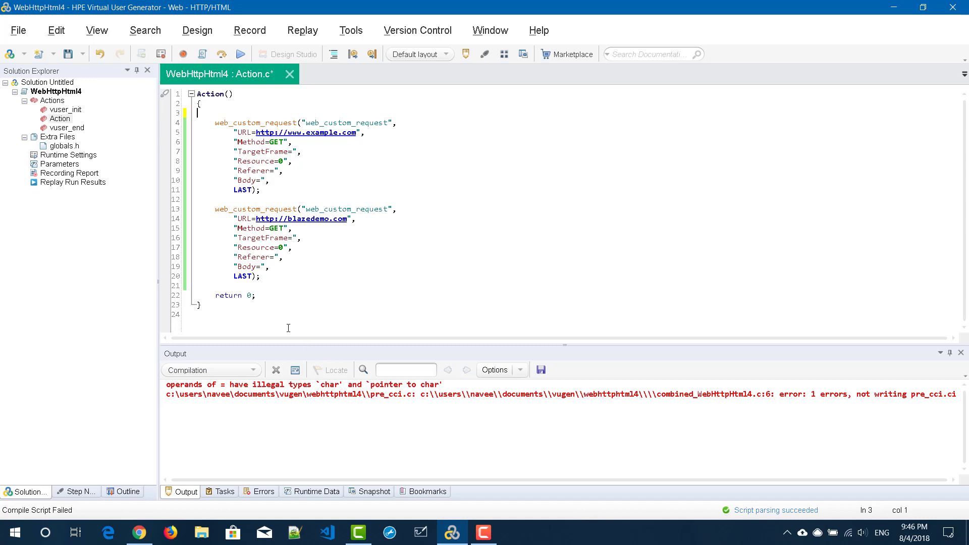
mouse_move(202, 53)
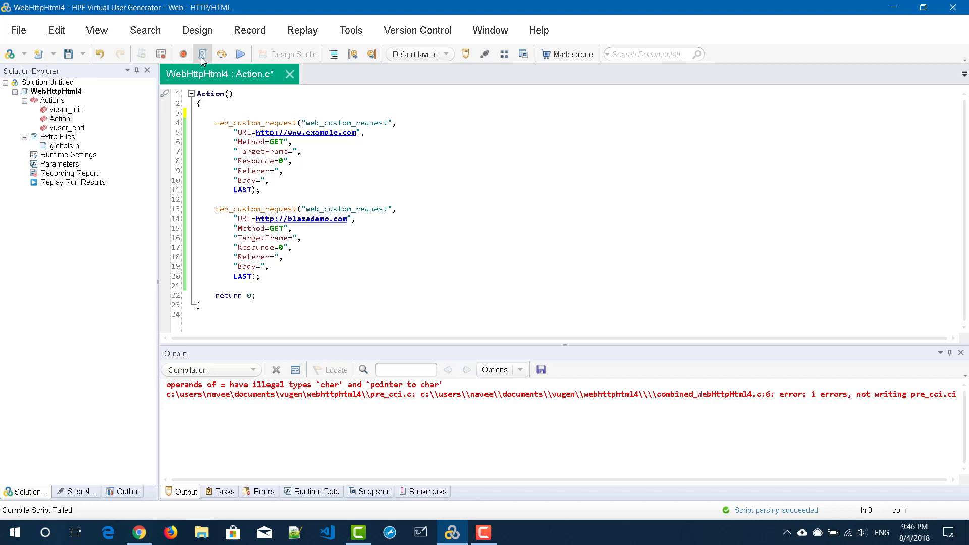
Recompile the script so the Output pane reports 'No errors detected'.
left_click(203, 53)
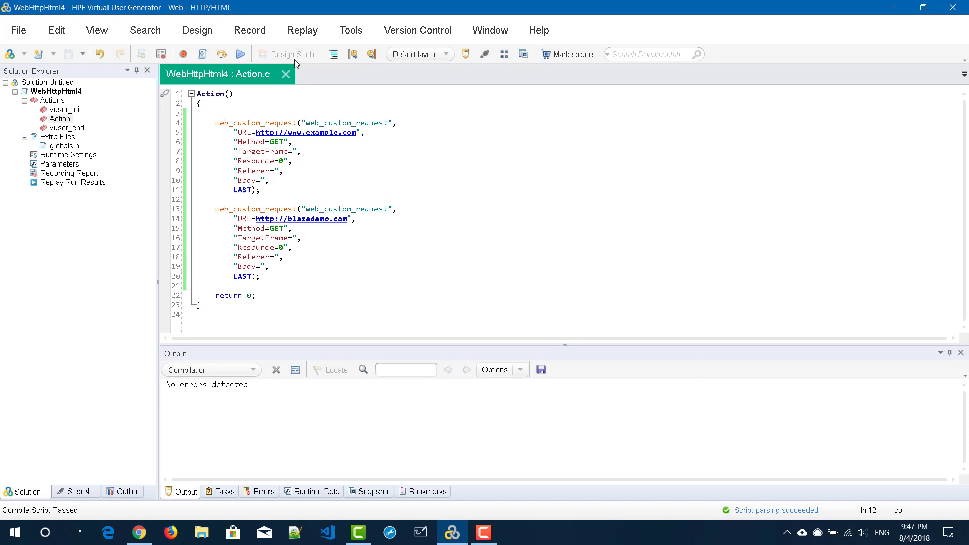
Start Run Step by Step (F10) from the Replay menu for the WebHttpHtml4 script.
left_click(301, 29)
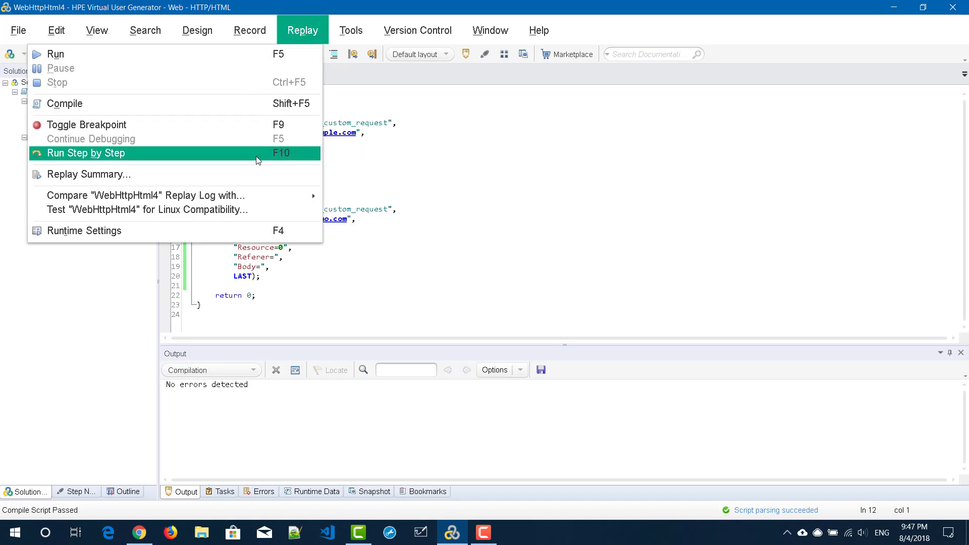
mouse_move(277, 157)
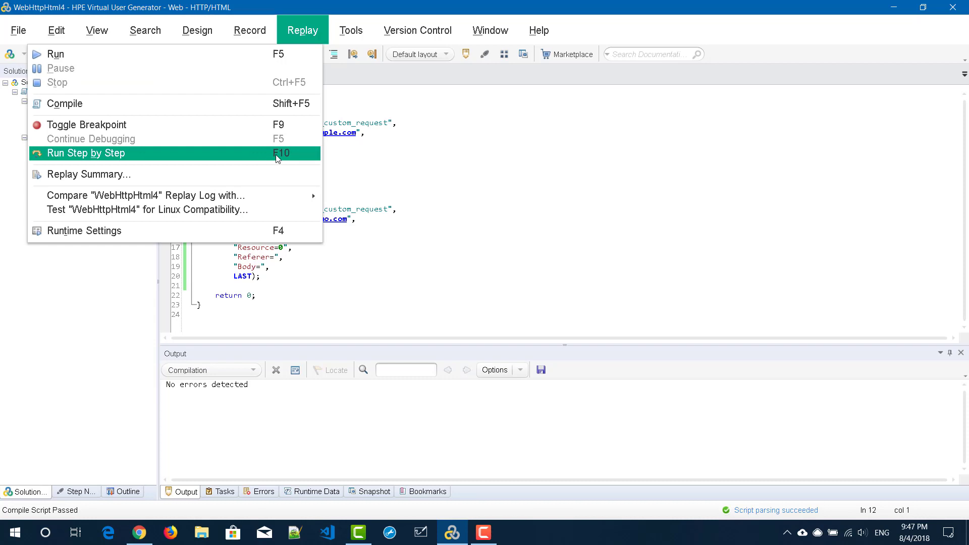
mouse_move(383, 156)
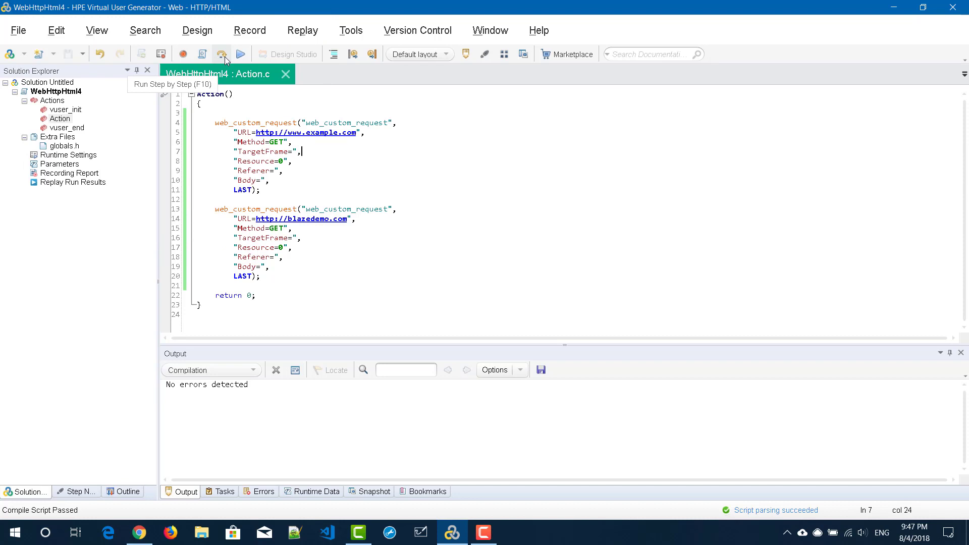
left_click(240, 54)
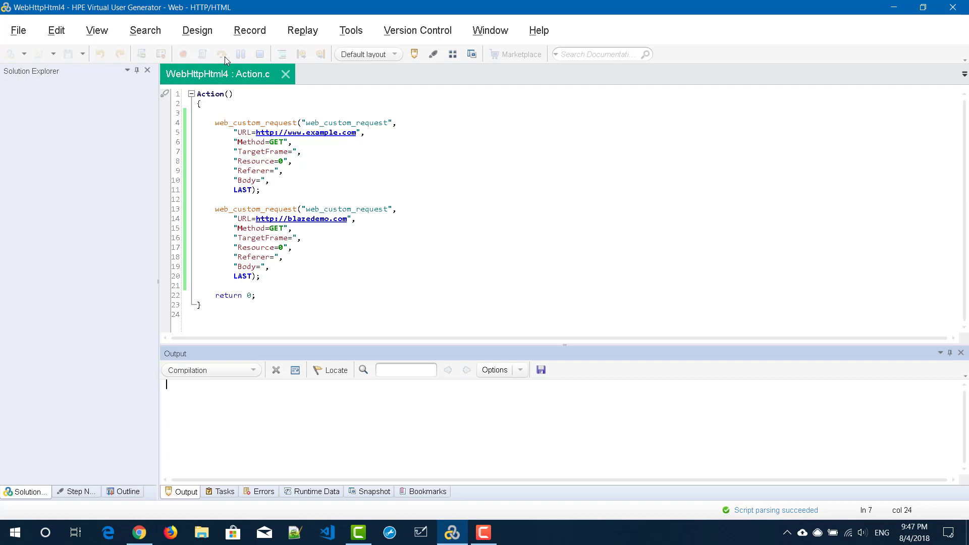
Let the replay launch and pause at return 0 inside vuser_init with the replay log shown.
left_click(221, 54)
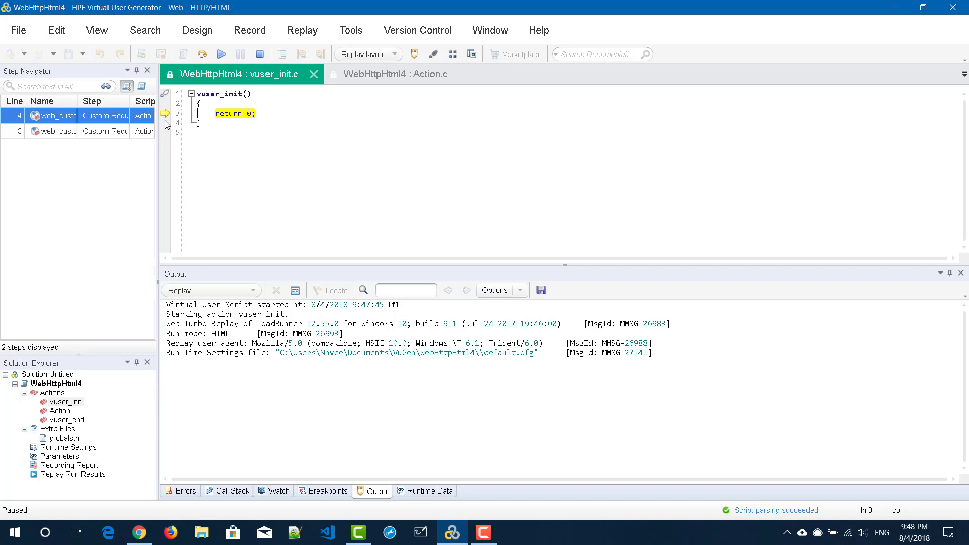
mouse_move(203, 55)
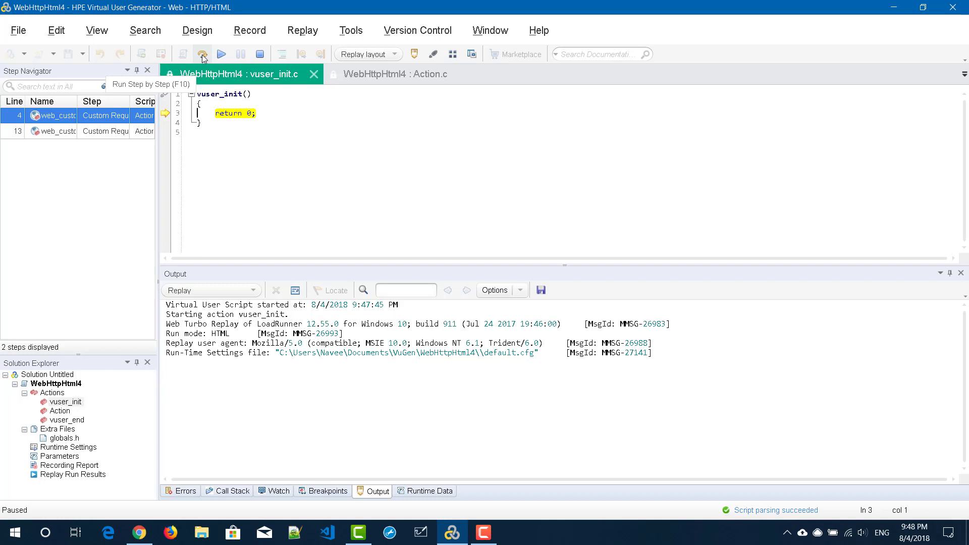
mouse_move(221, 53)
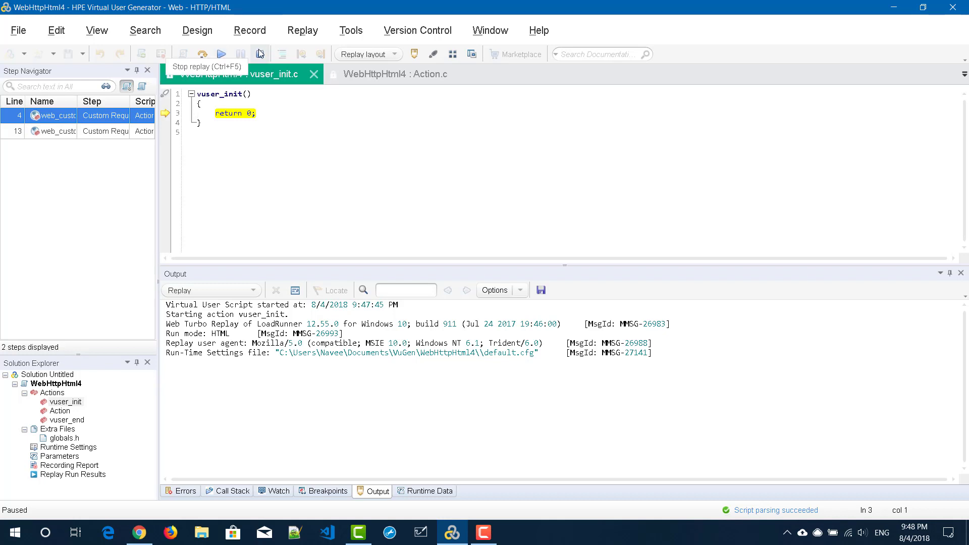
mouse_move(202, 53)
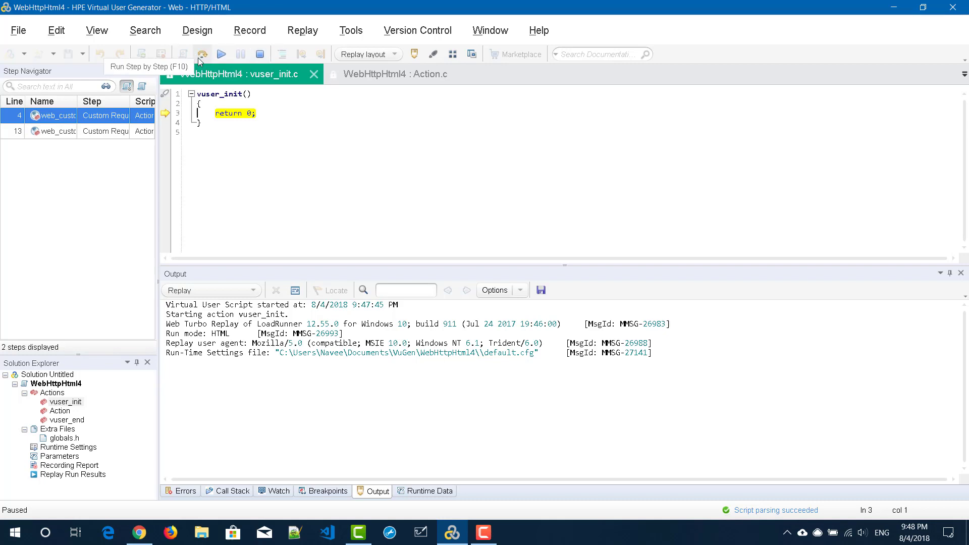
Step through the example.com and blazedemo.com requests in Action and into vuser_end.
left_click(202, 55)
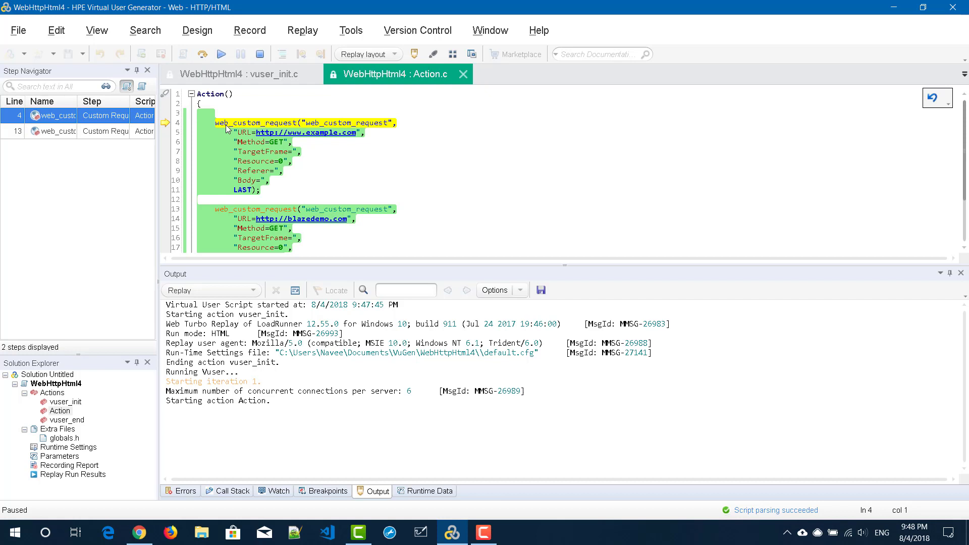
mouse_move(203, 57)
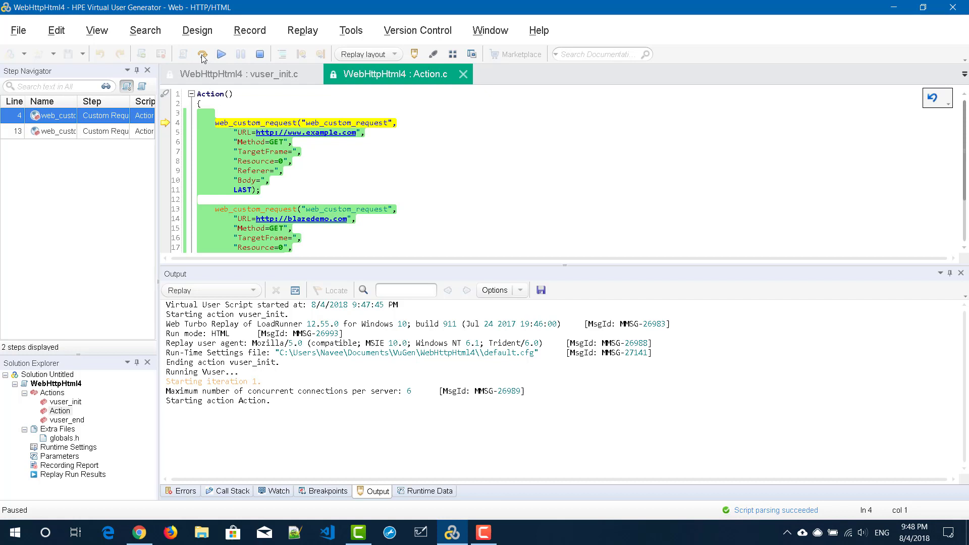
left_click(203, 54)
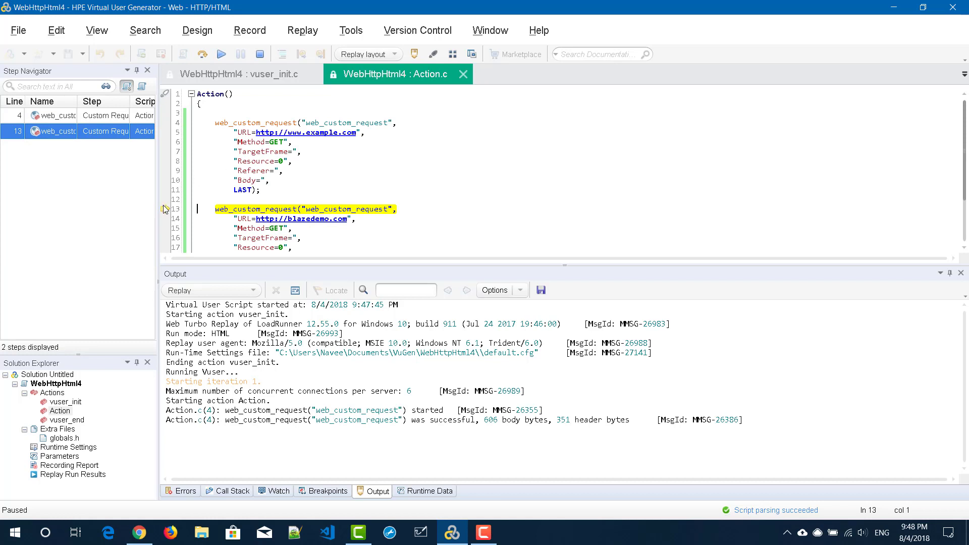
left_click(201, 55)
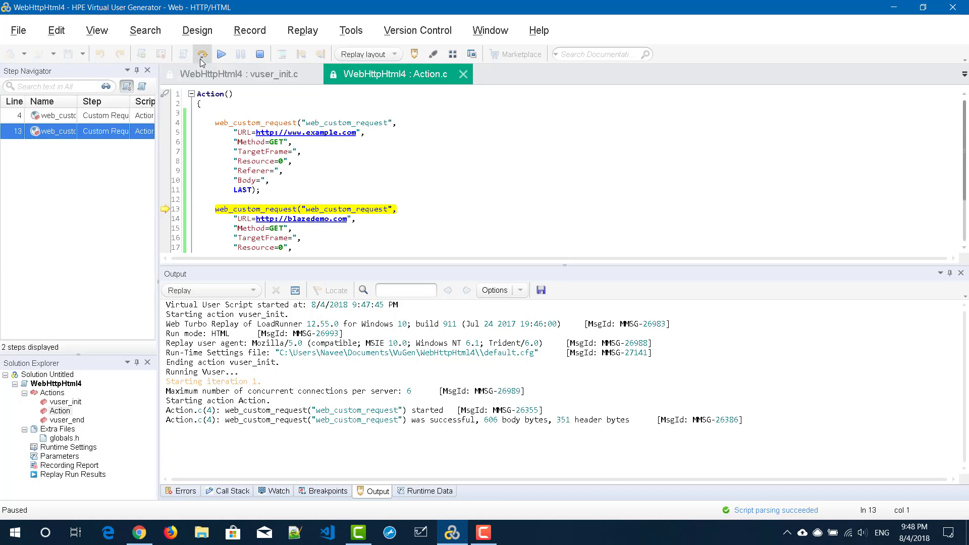
left_click(201, 55)
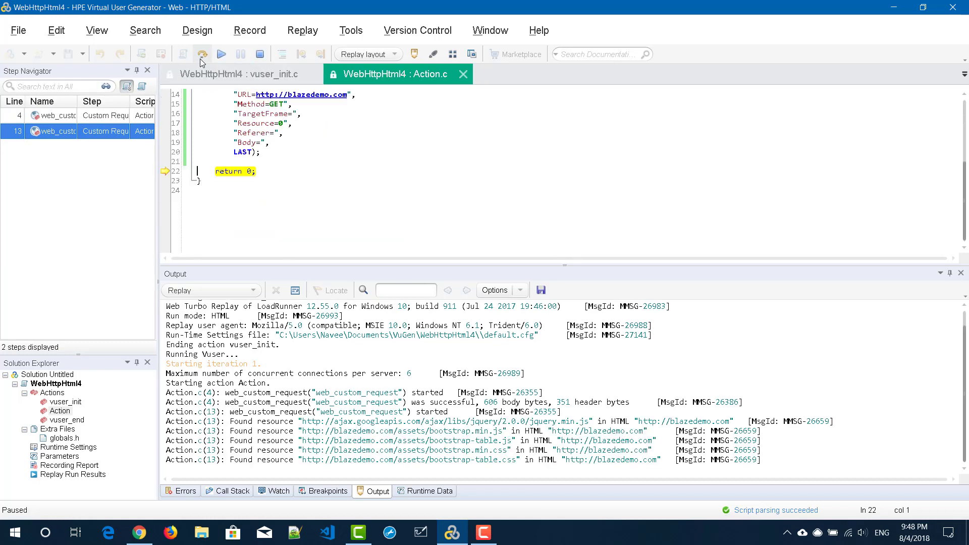
scroll("down", 3)
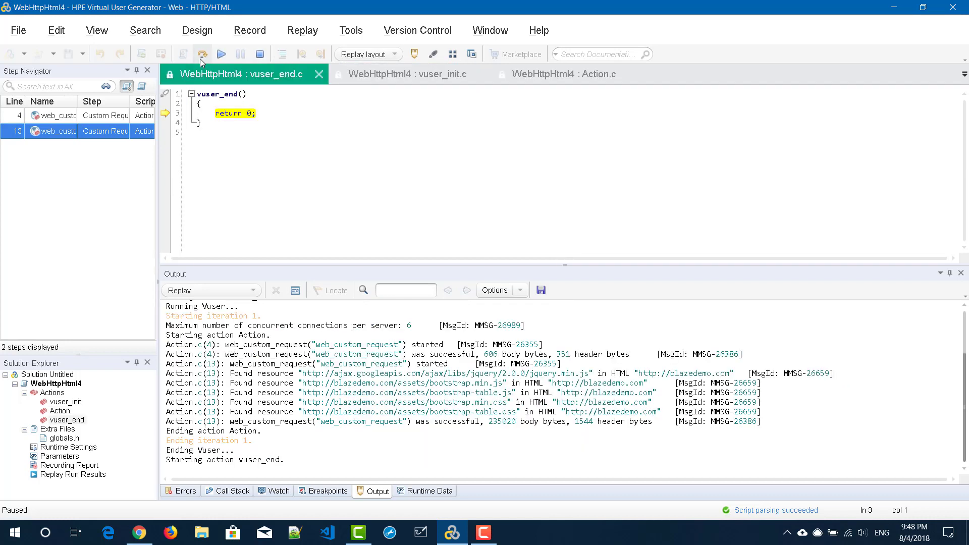
left_click(201, 55)
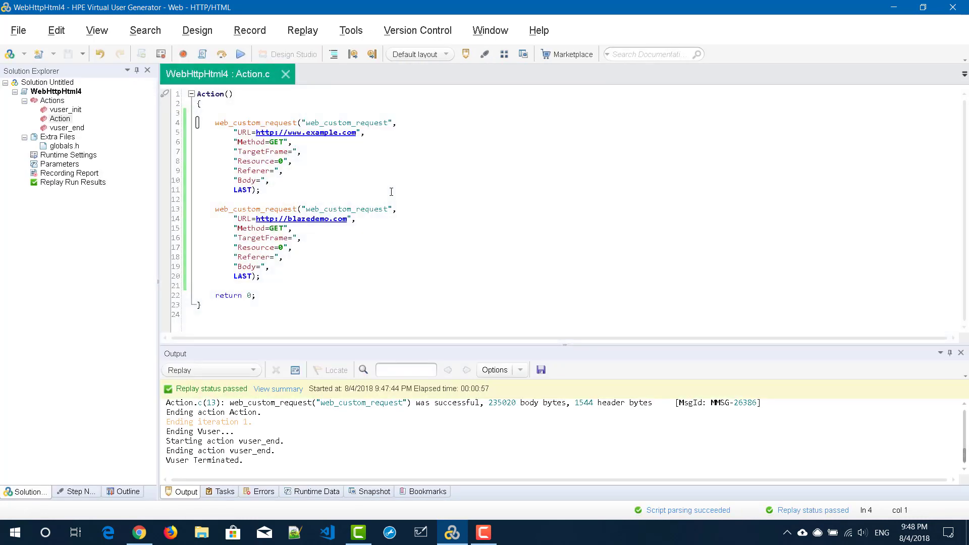
mouse_move(340, 435)
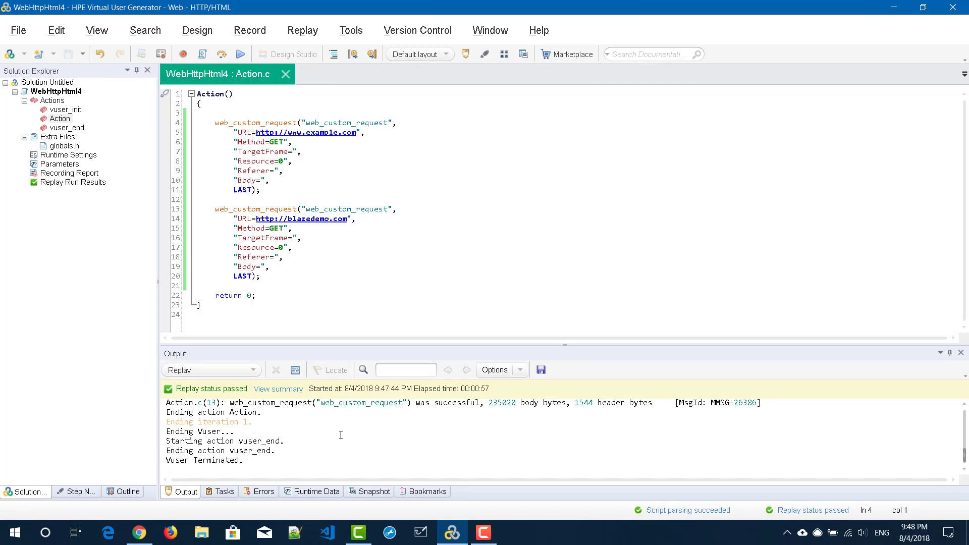
mouse_move(221, 53)
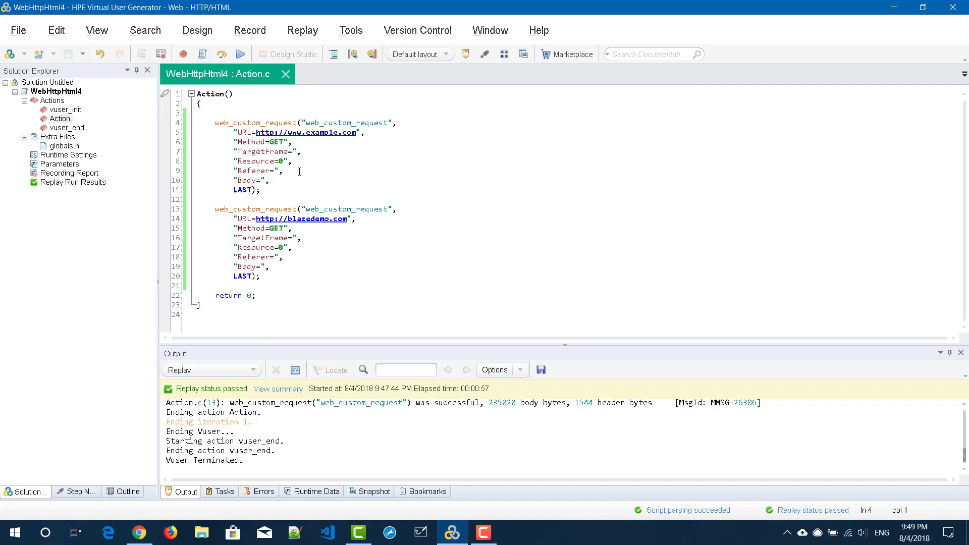
Return to the Action script in the editor after the replay finishes with status passed.
left_click(198, 122)
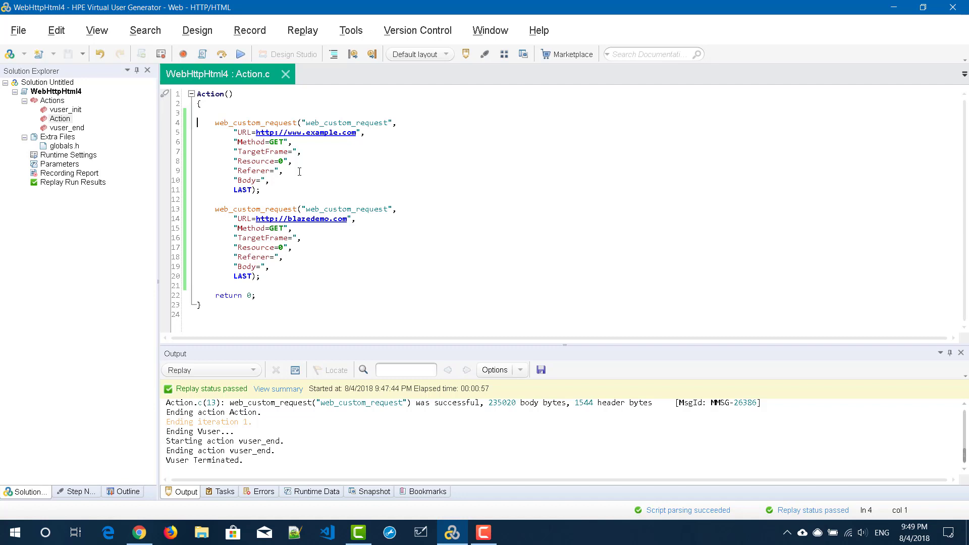